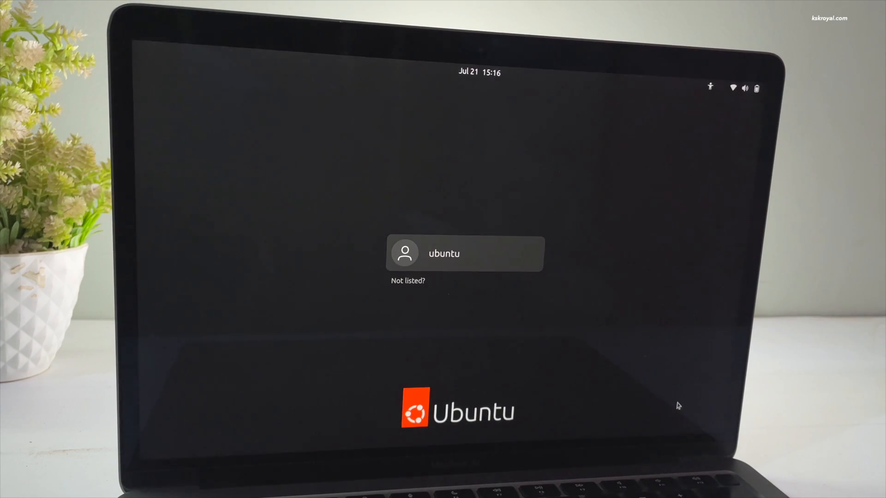
# - Sign in to Ubuntu GNOME, check system details, and show all installed applications
pyautogui.click(465, 253)
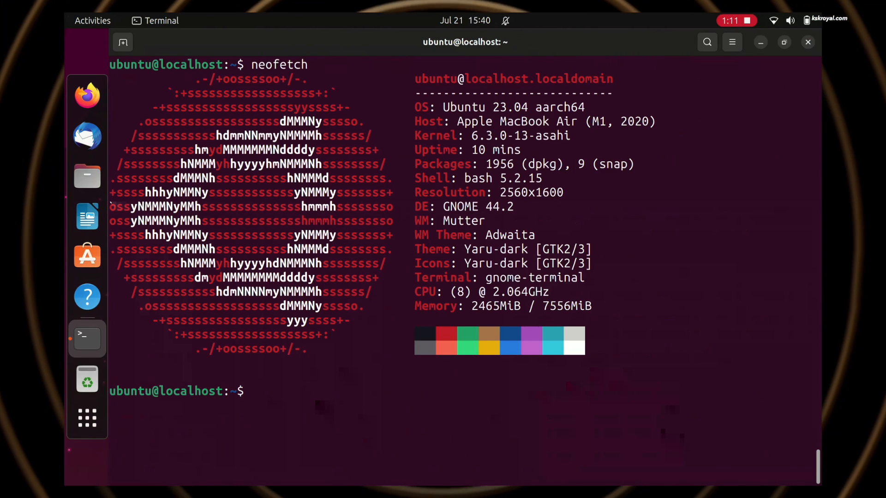
pyautogui.doubleClick(559, 107)
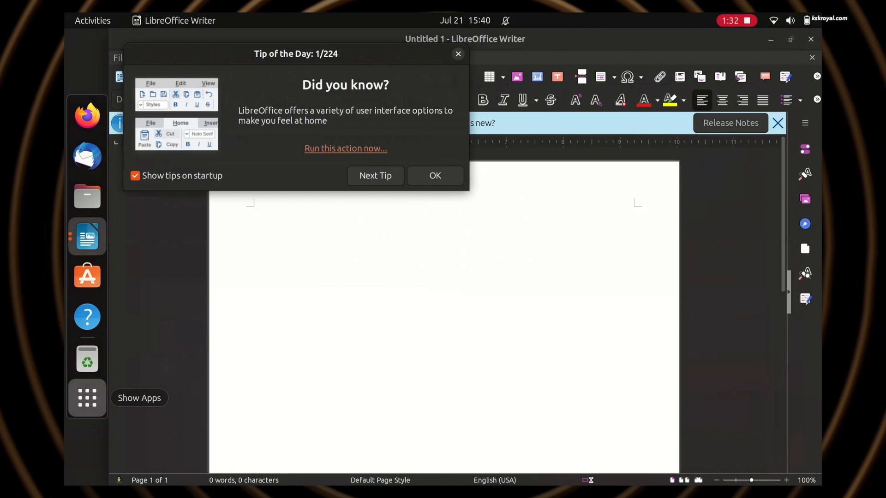
pyautogui.click(92, 21)
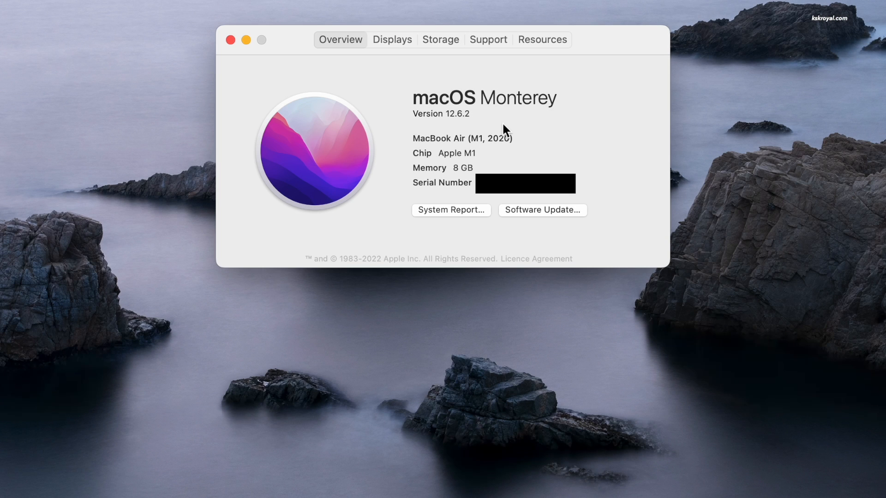
pyautogui.moveTo(456, 113)
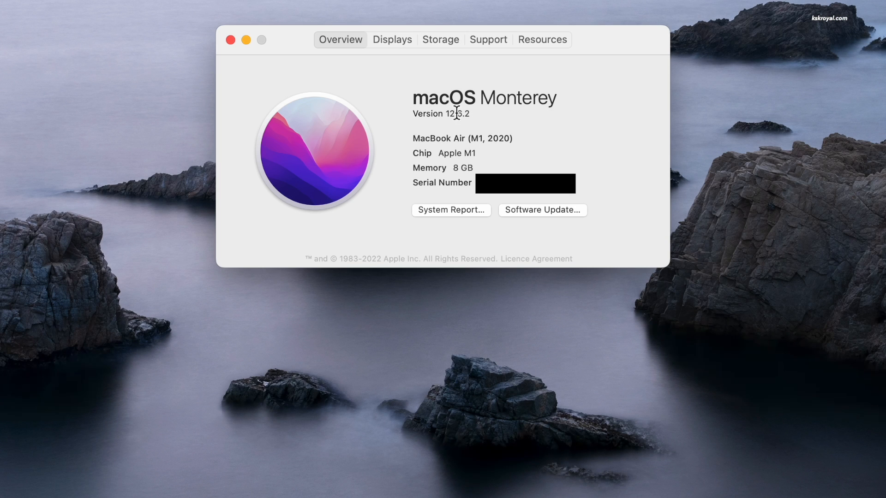
# - Highlight the macOS 12.6.2 version number in About This Mac and bring up Terminal
pyautogui.doubleClick(458, 114)
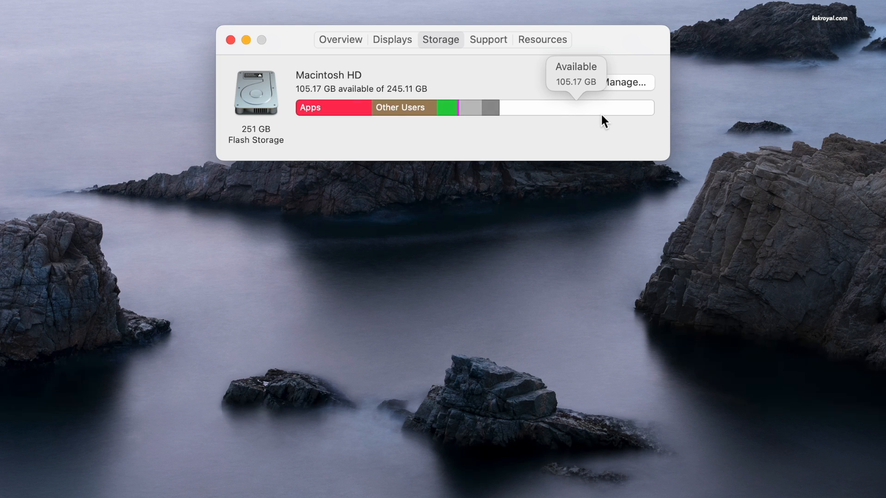
pyautogui.moveTo(612, 266)
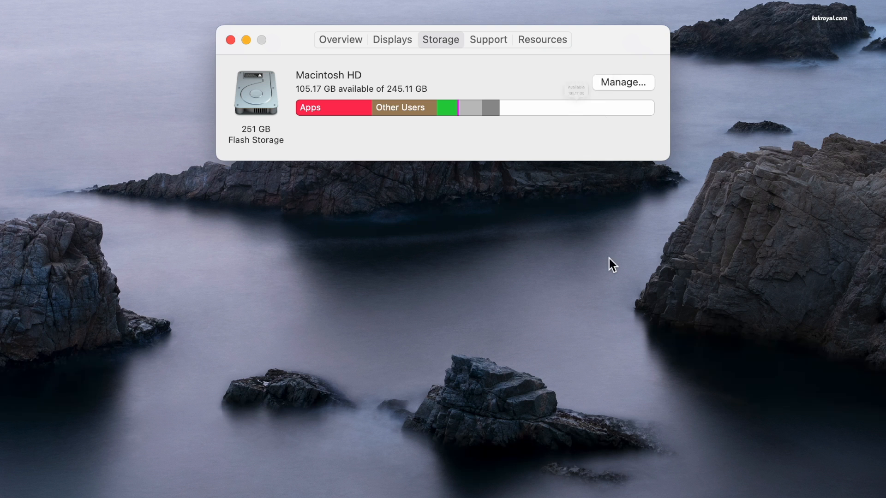
pyautogui.click(479, 468)
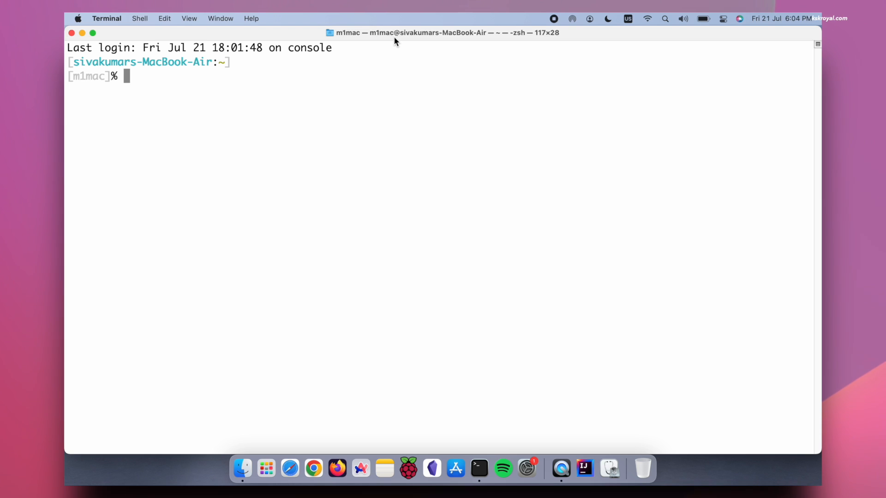
# - Run 'diskutil list' to show the internal disk's APFS partitions, then switch to Firefox
pyautogui.write('diskutil li')
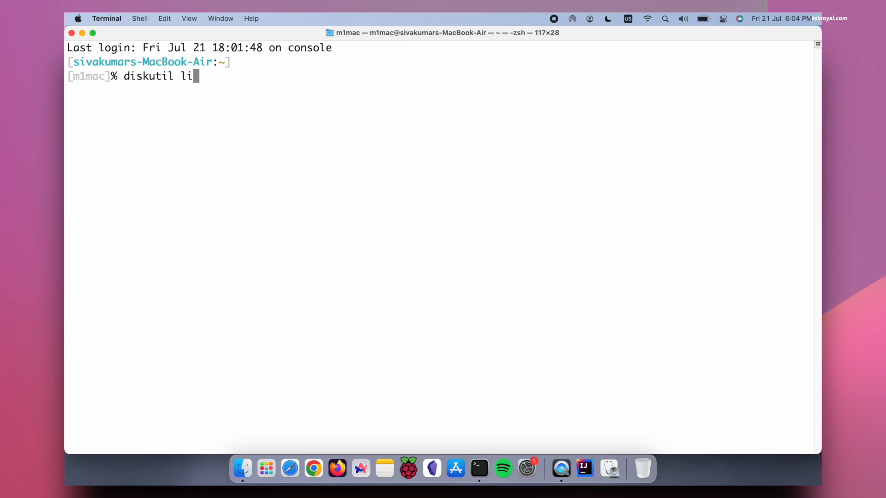
pyautogui.press('Return')
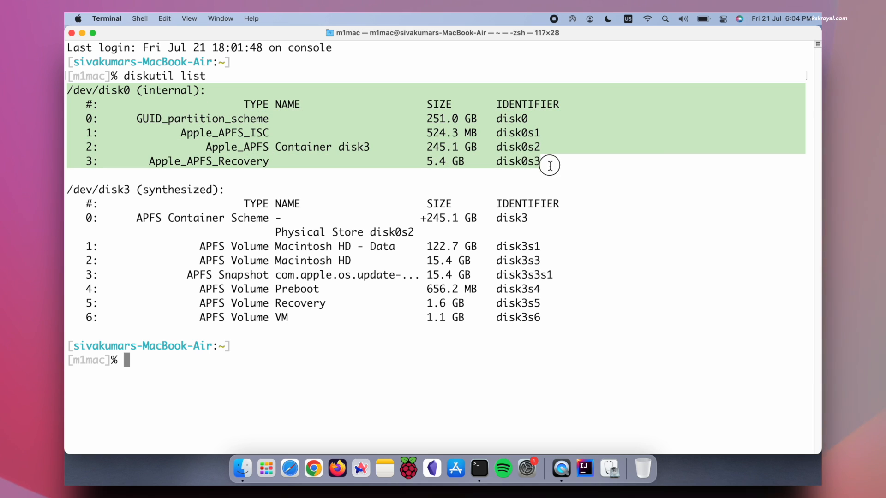
pyautogui.moveTo(563, 168)
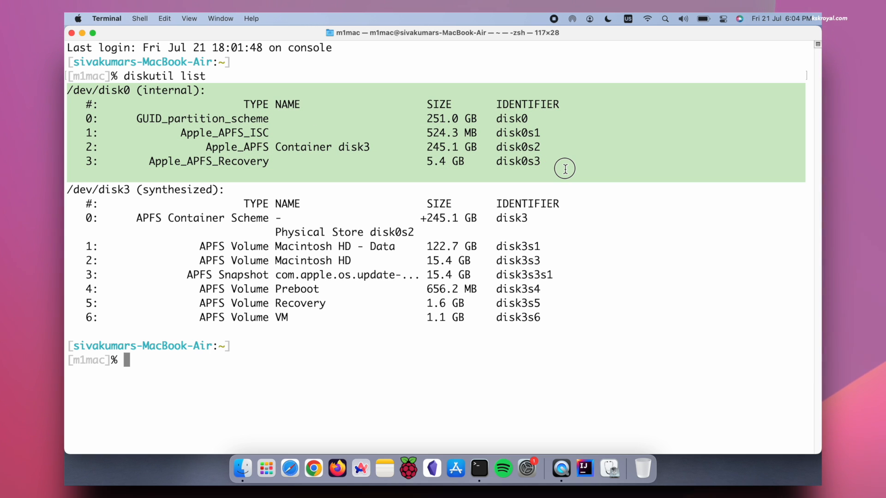
pyautogui.moveTo(70, 87)
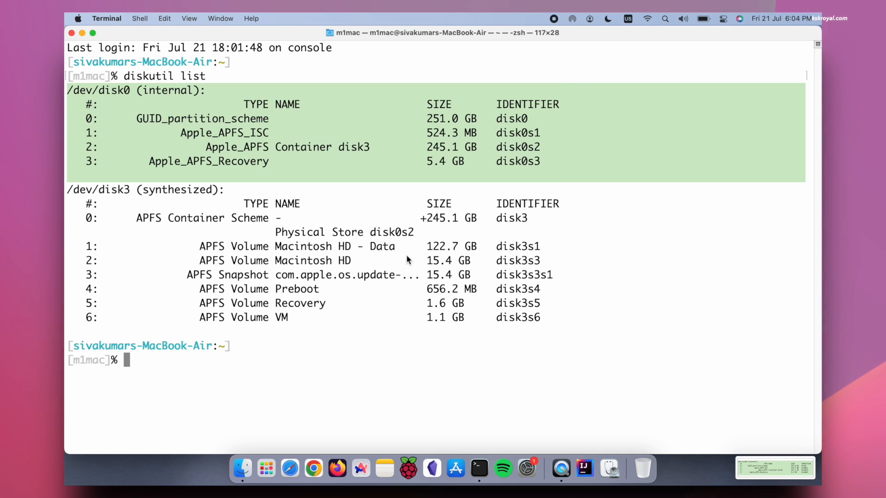
pyautogui.click(336, 469)
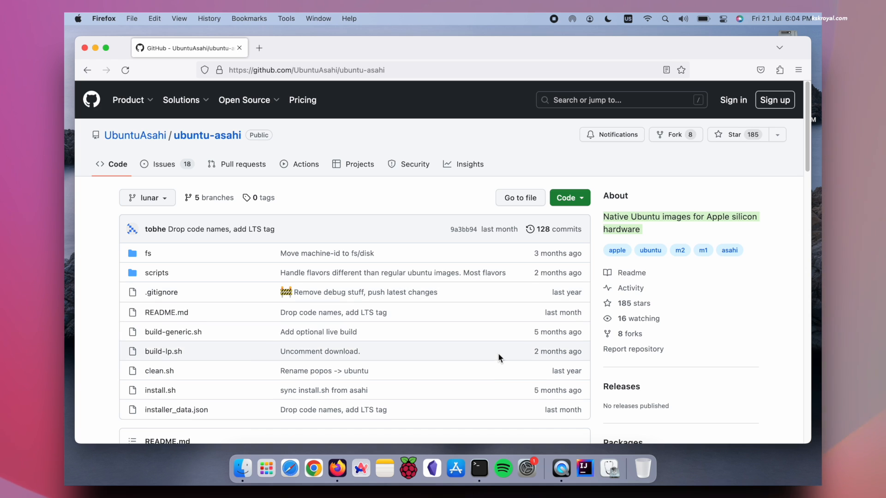
# - Scroll the ubuntu-asahi README down to the Hosted Installer section's curl command
pyautogui.scroll(-3)
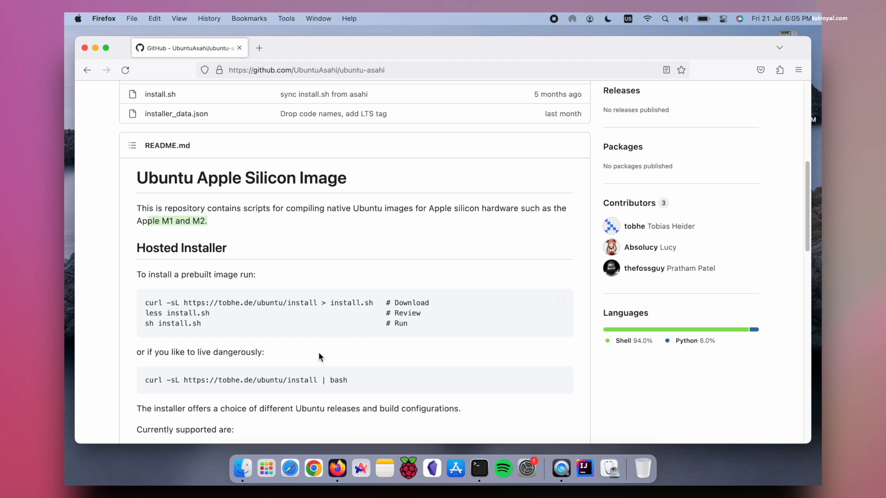
pyautogui.scroll(-3)
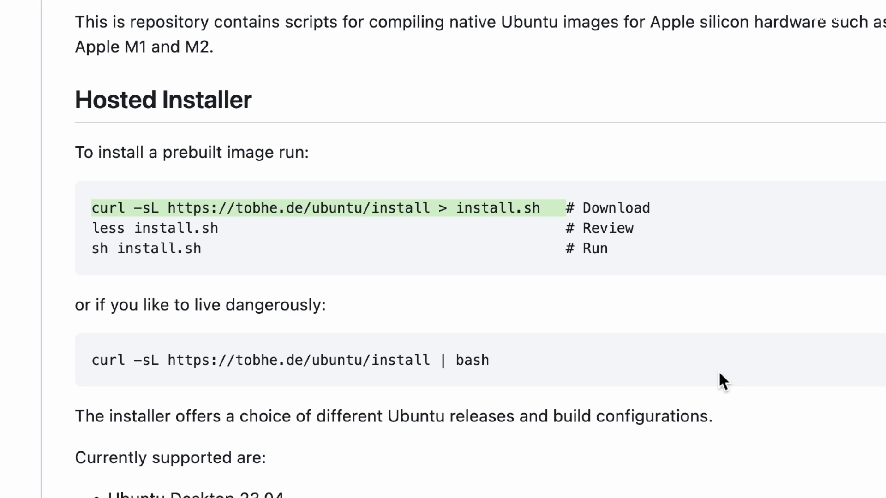
pyautogui.moveTo(766, 220)
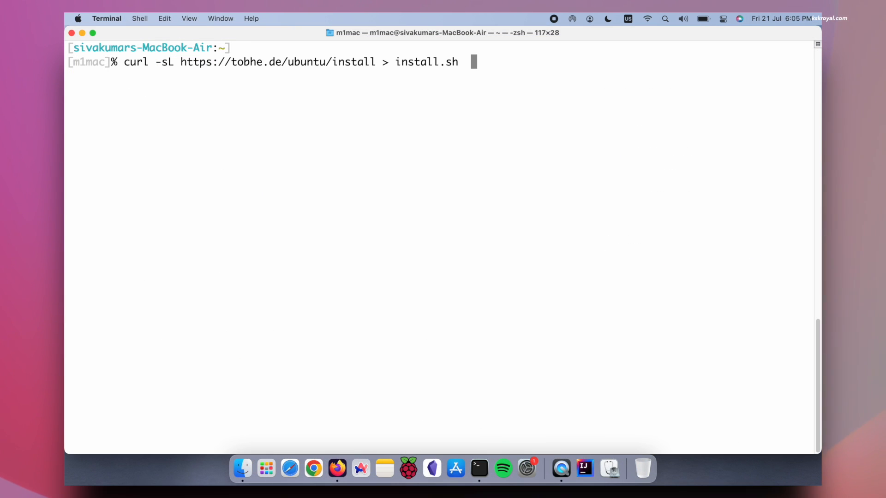
# - Download install.sh with curl, confirm it with 'ls *sh', and run 'sh install.sh'
pyautogui.press('Return')
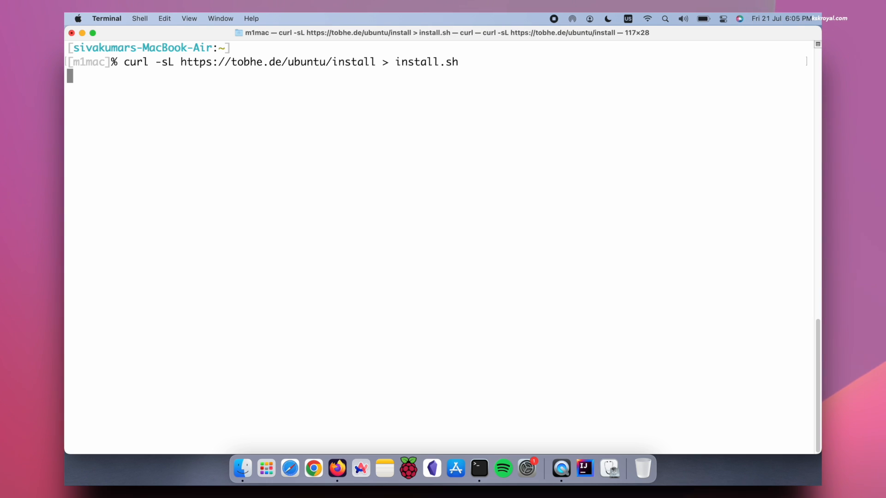
pyautogui.write('ls')
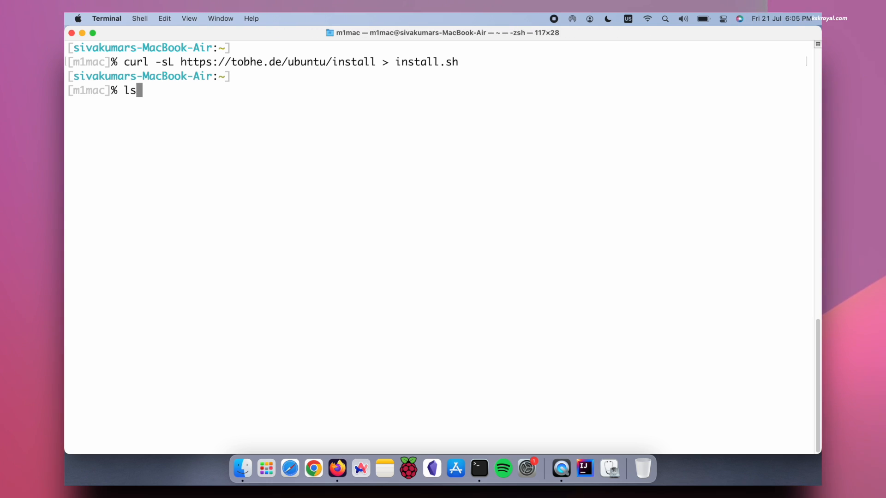
pyautogui.press('Return')
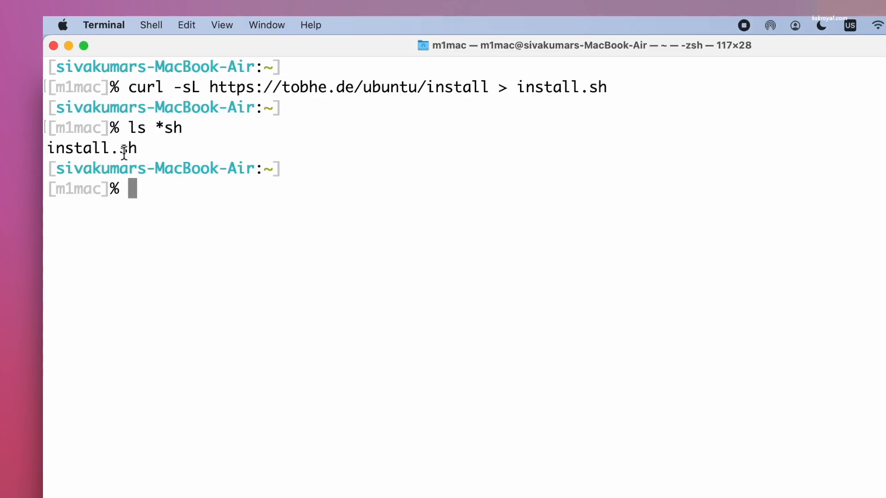
pyautogui.write('sh install.sh')
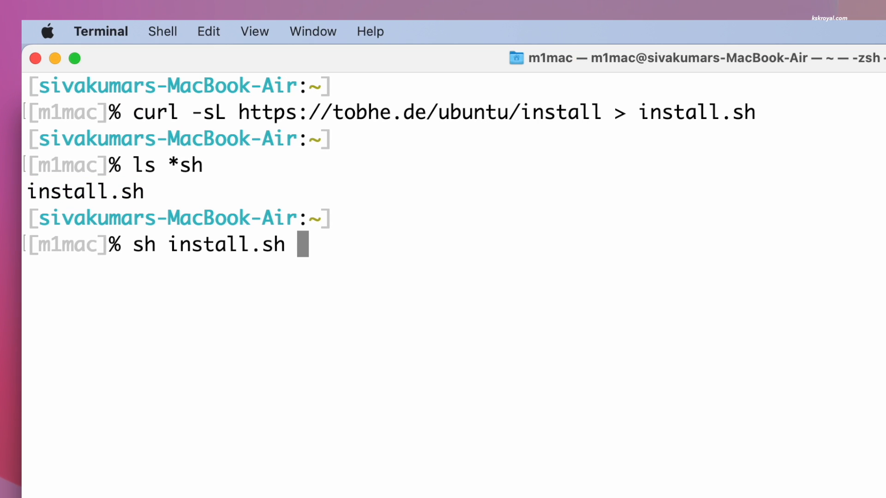
pyautogui.press('Return')
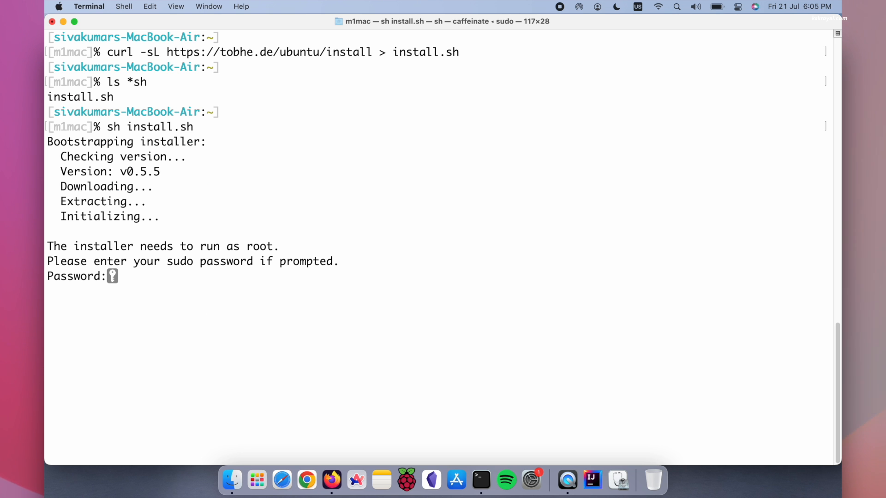
# - Submit the admin password, choose resize (r), and enter 'min' as the new size
pyautogui.press('Return')
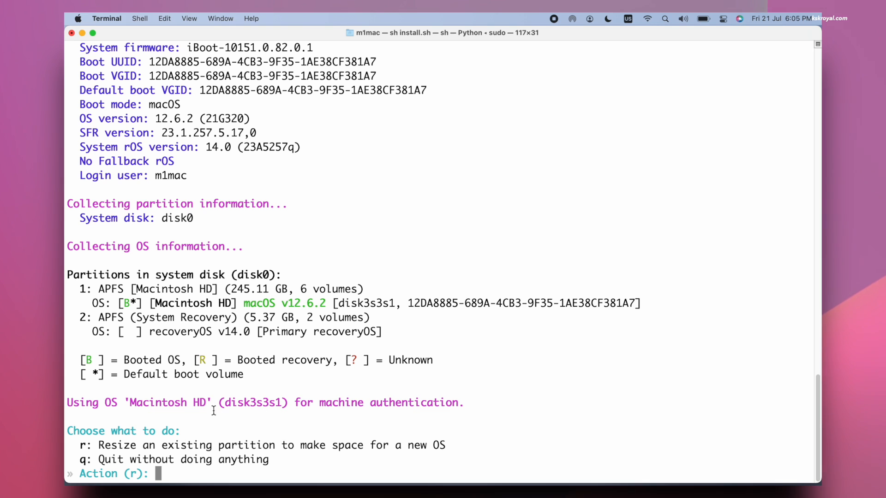
pyautogui.moveTo(213, 444)
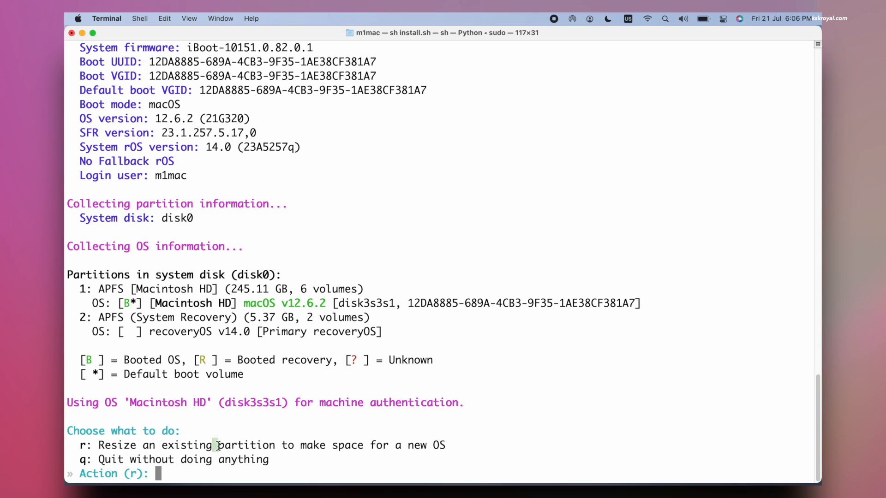
pyautogui.write('r')
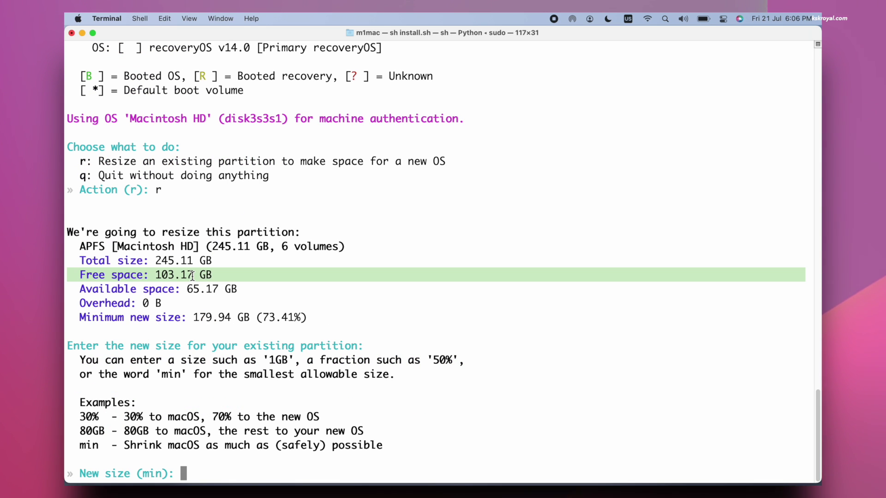
pyautogui.moveTo(201, 445)
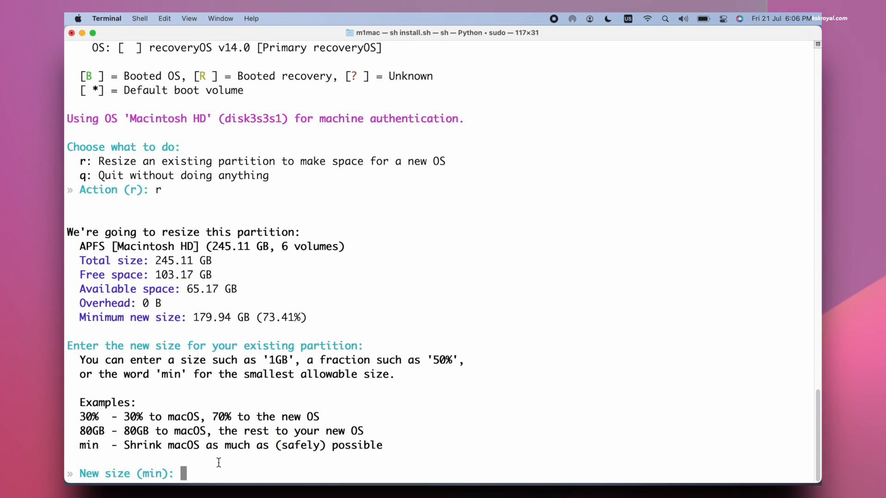
pyautogui.write('m')
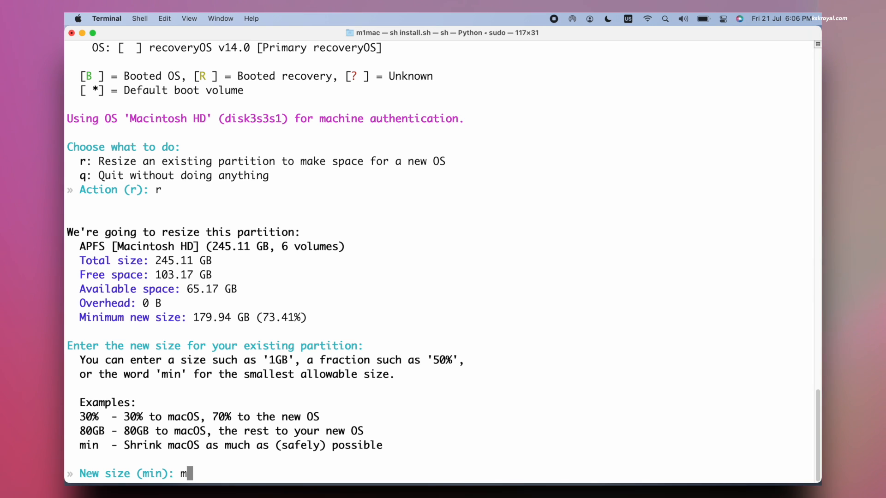
pyautogui.write('in')
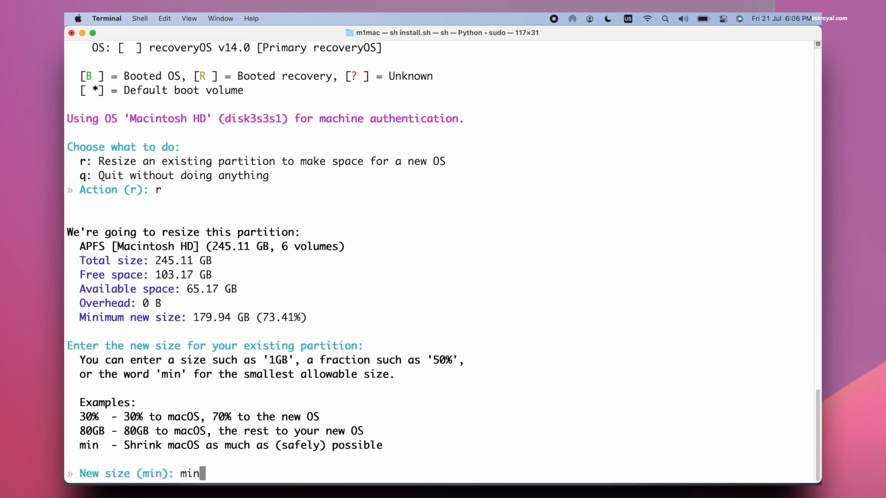
# - Accept the minimum size and confirm with y, shrinking Macintosh HD to 179.94 GB
pyautogui.press('Return')
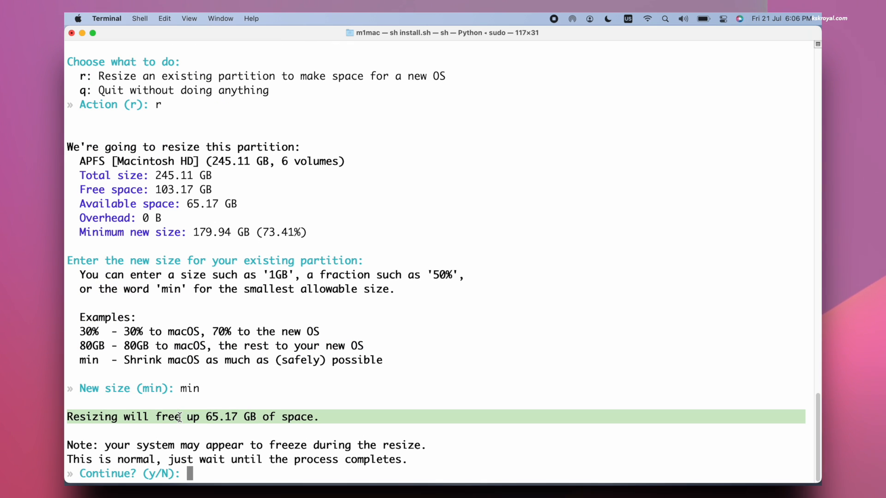
pyautogui.write('y')
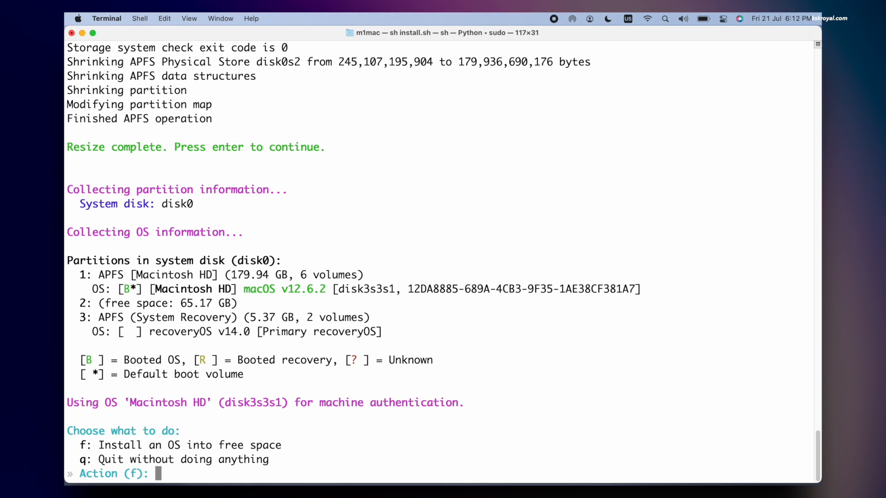
pyautogui.moveTo(505, 161)
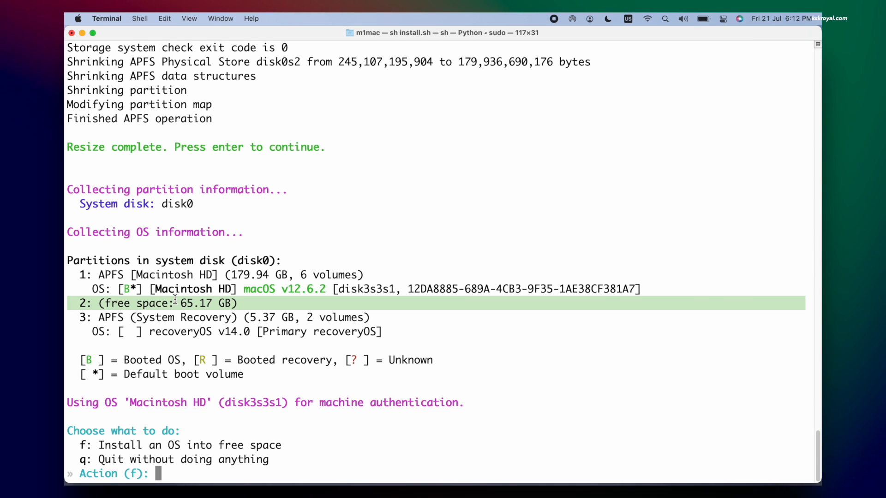
pyautogui.moveTo(226, 445)
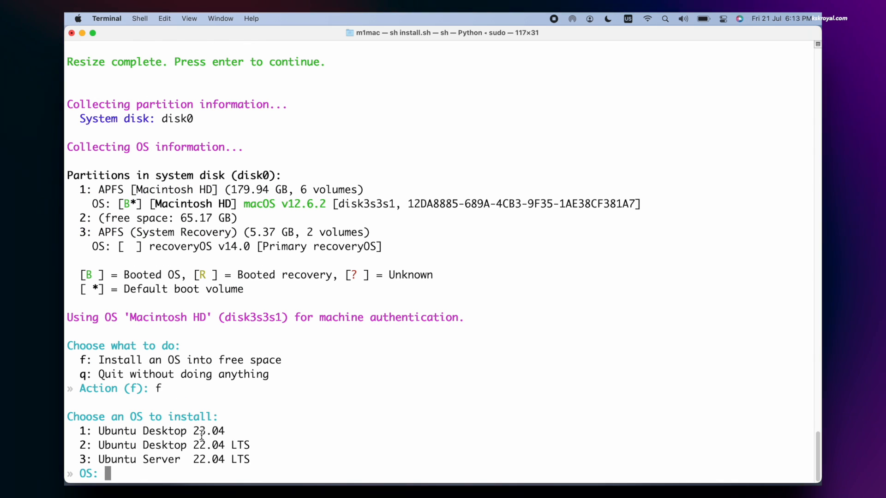
# - Pick Ubuntu Desktop 23.04 (1), allocate max 65.17 GB, and name the OS 'ubuntu'
pyautogui.doubleClick(208, 431)
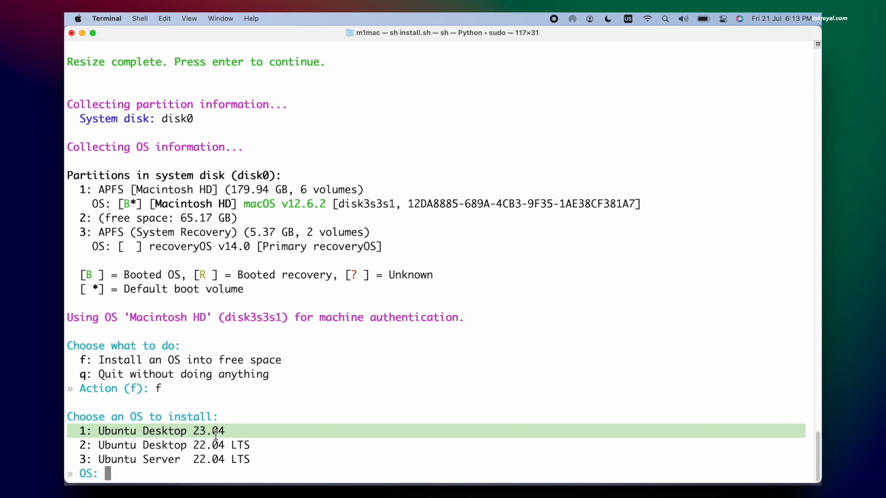
pyautogui.write('1')
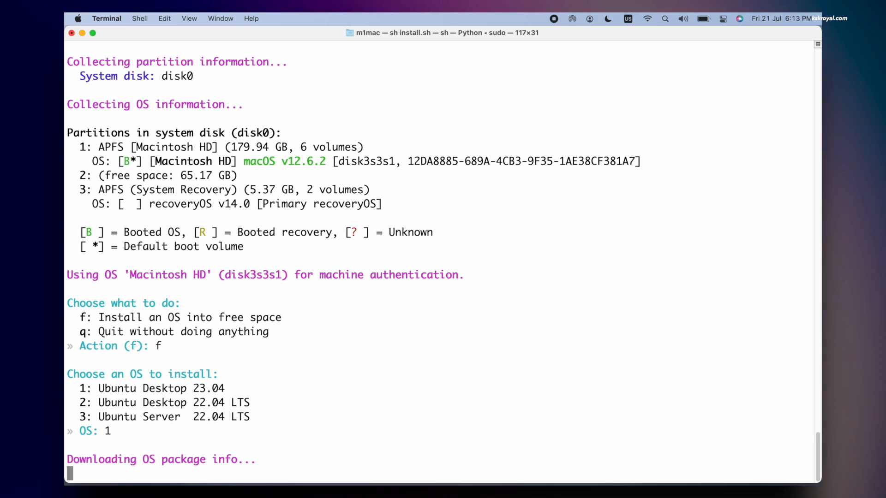
pyautogui.scroll(-3)
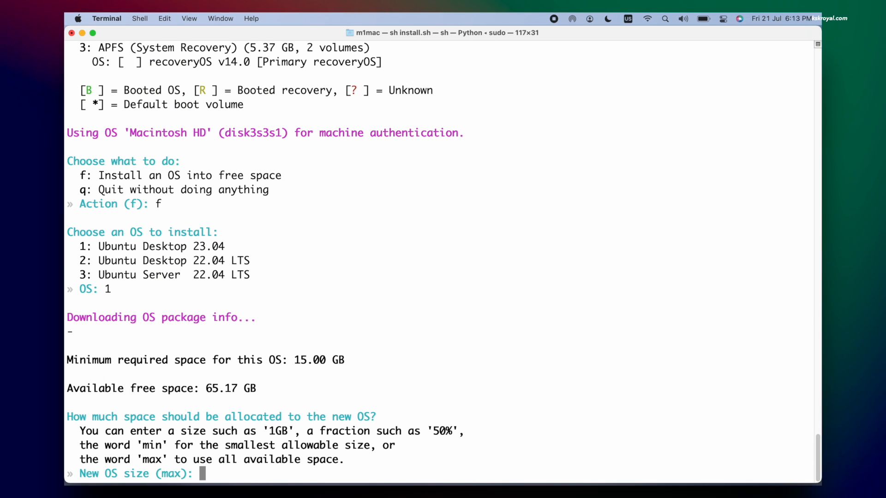
pyautogui.write('max')
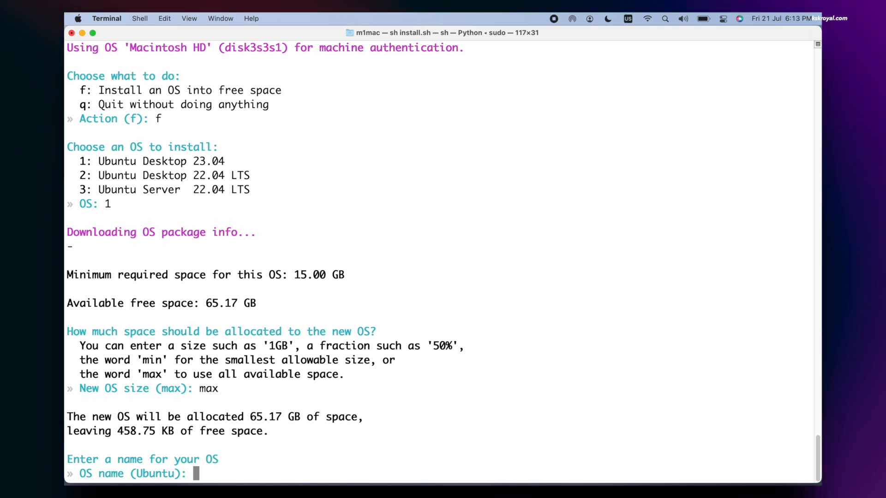
pyautogui.write('ubuntu')
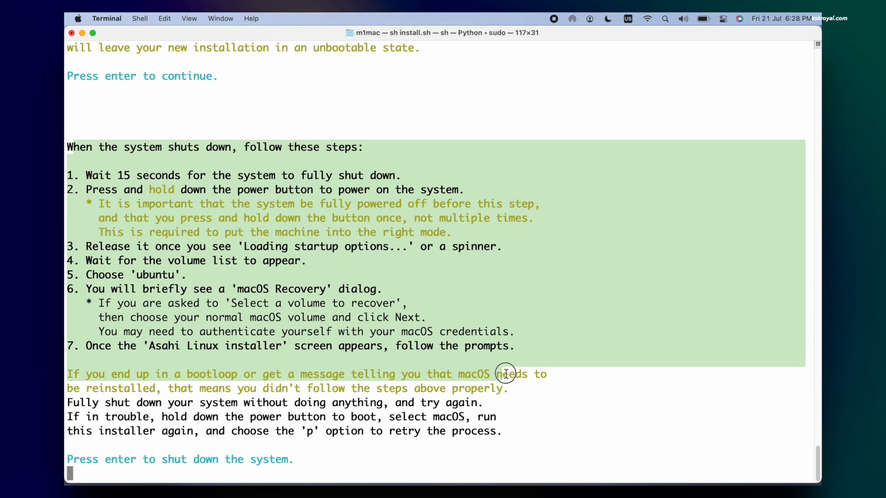
pyautogui.moveTo(519, 428)
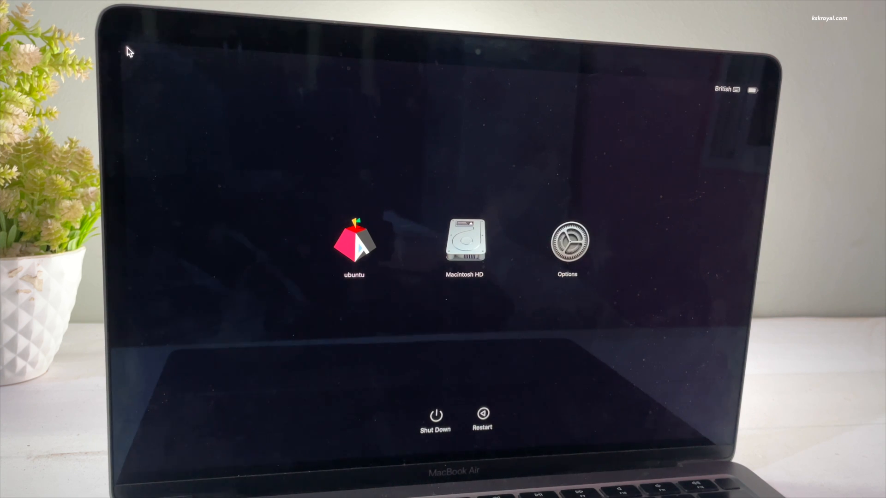
pyautogui.moveTo(364, 252)
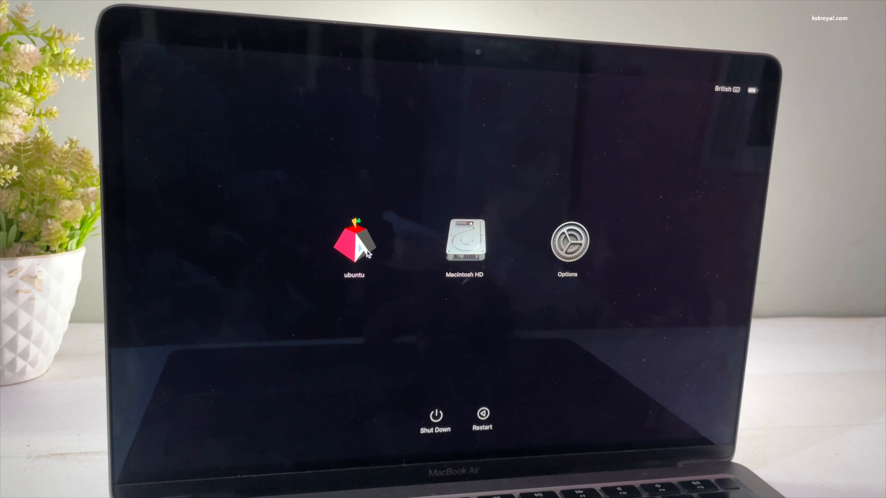
# - Start up from the ubuntu volume and authenticate with the admin account and password
pyautogui.click(464, 243)
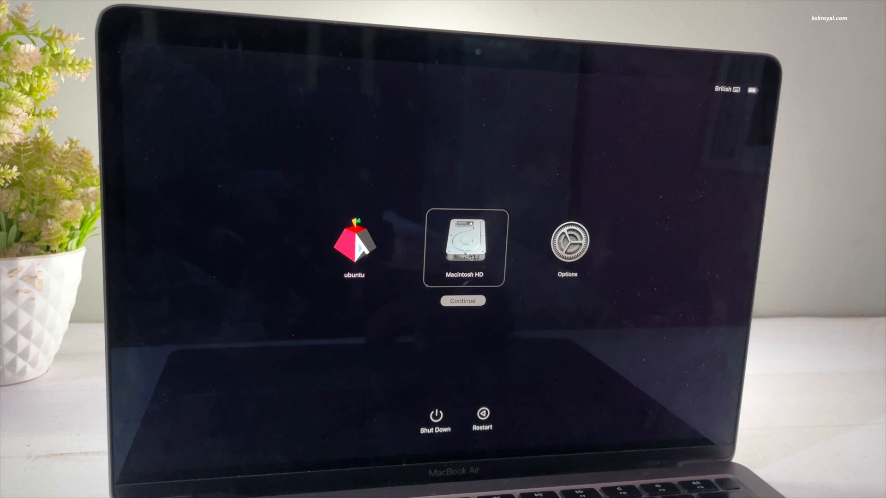
pyautogui.click(353, 248)
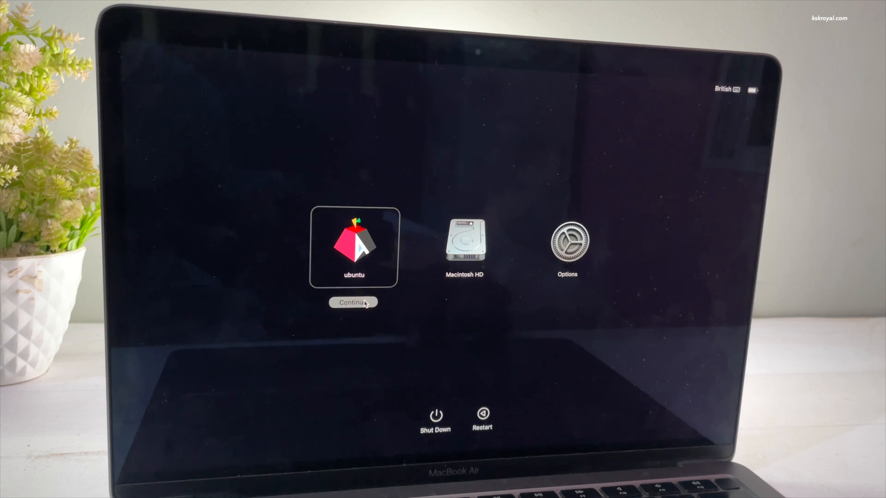
pyautogui.click(353, 302)
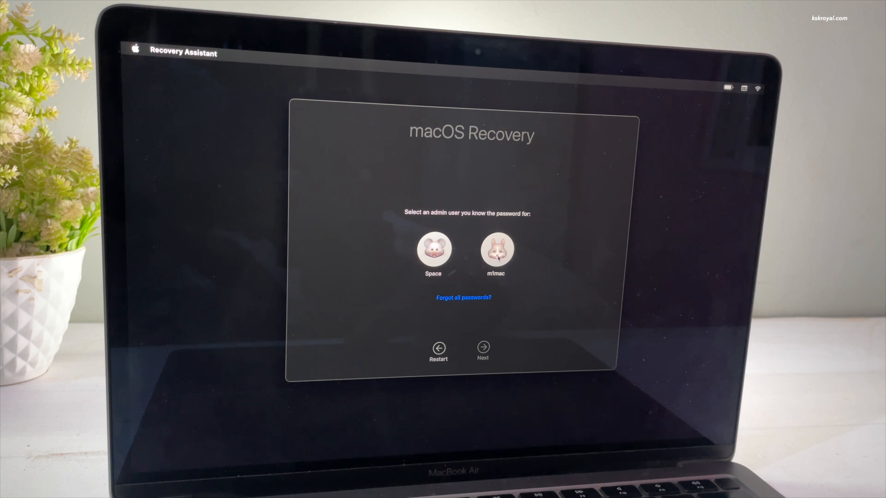
pyautogui.click(496, 254)
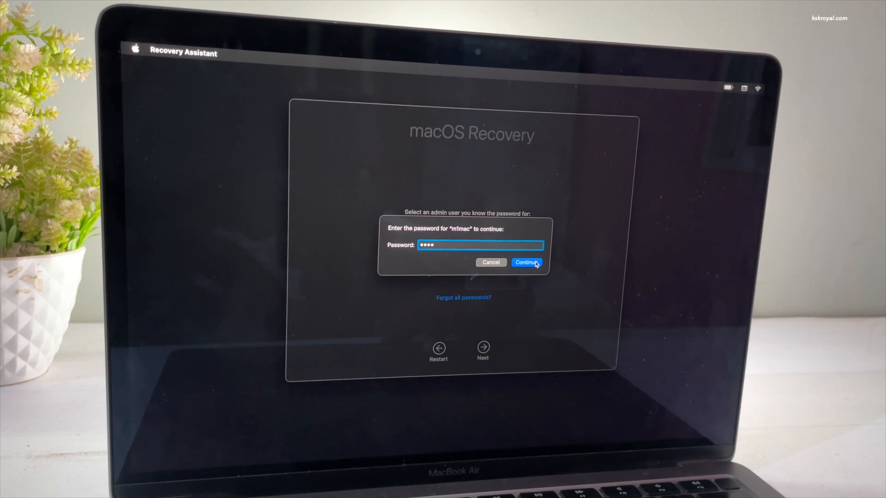
pyautogui.click(525, 262)
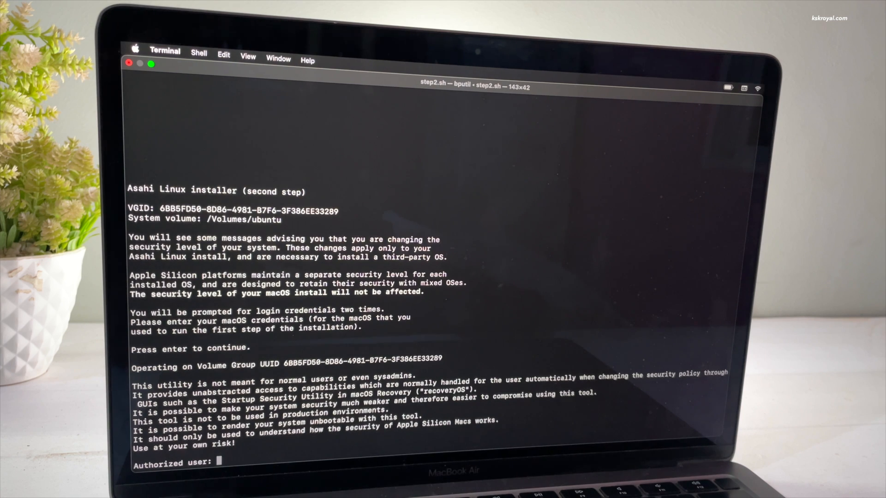
# - Enter 'm1m' at the step2.sh prompt to leave the installer's second step
pyautogui.write('m1m')
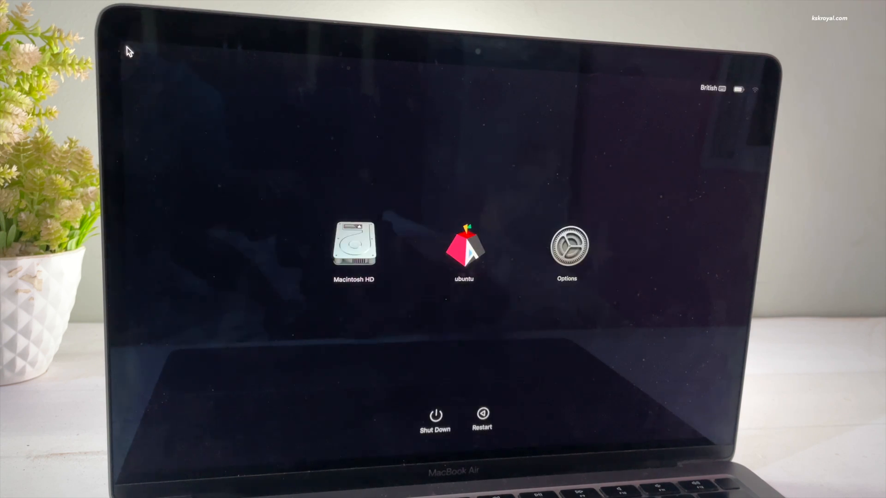
pyautogui.click(463, 248)
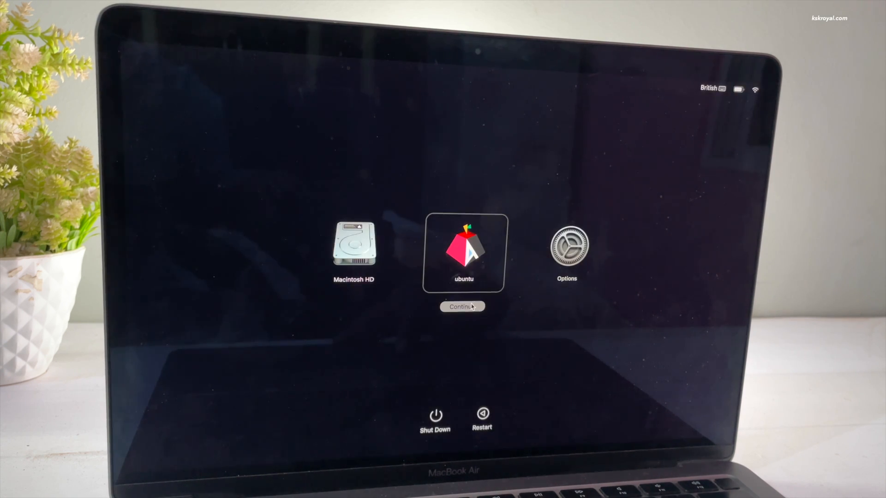
pyautogui.click(462, 307)
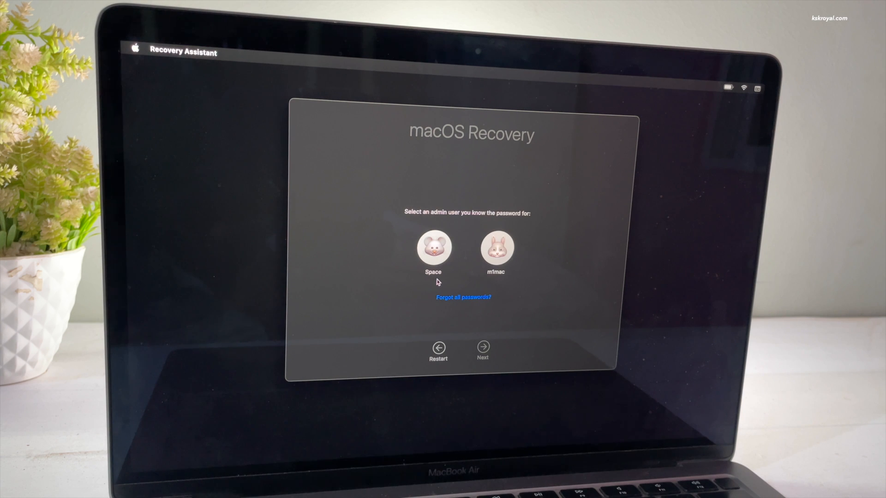
pyautogui.click(495, 255)
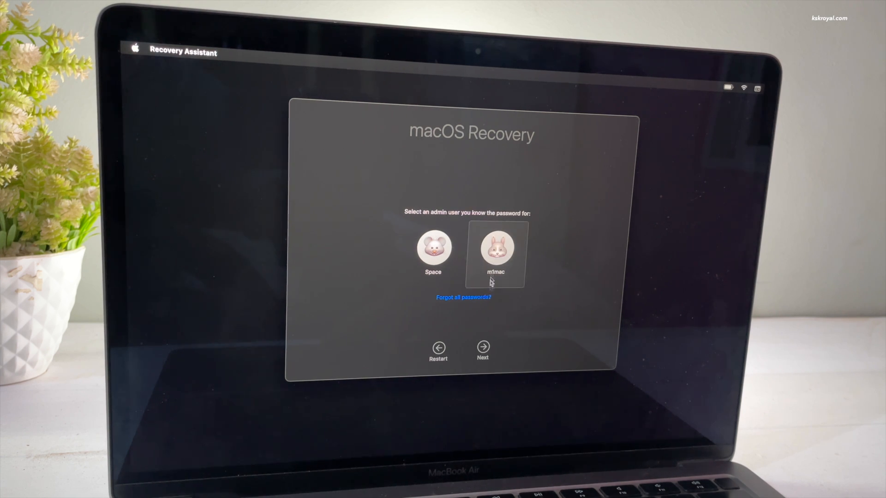
pyautogui.click(481, 347)
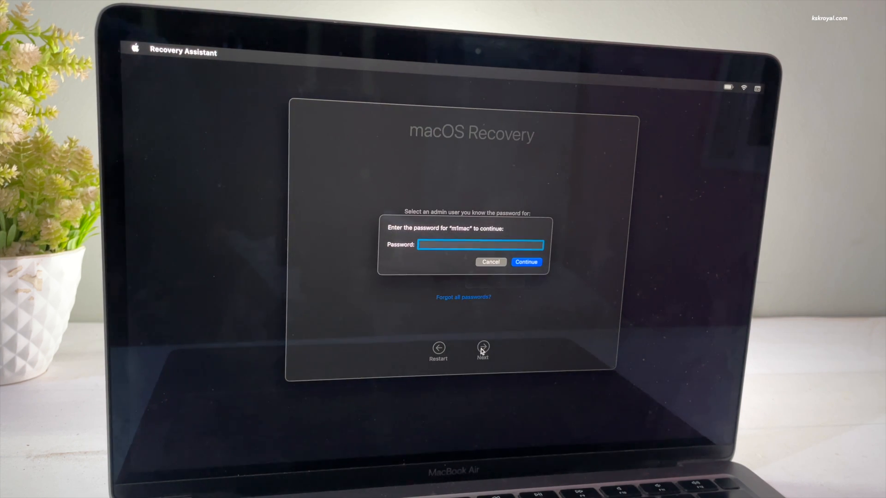
pyautogui.write('••••')
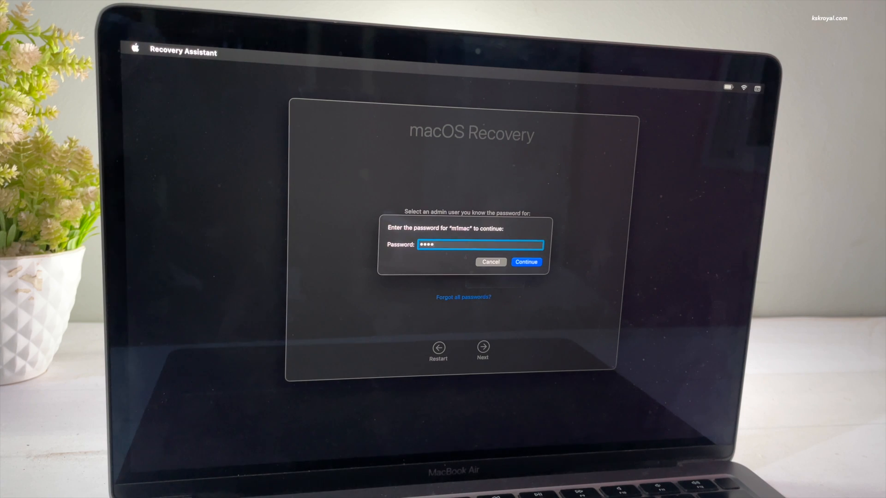
pyautogui.click(525, 262)
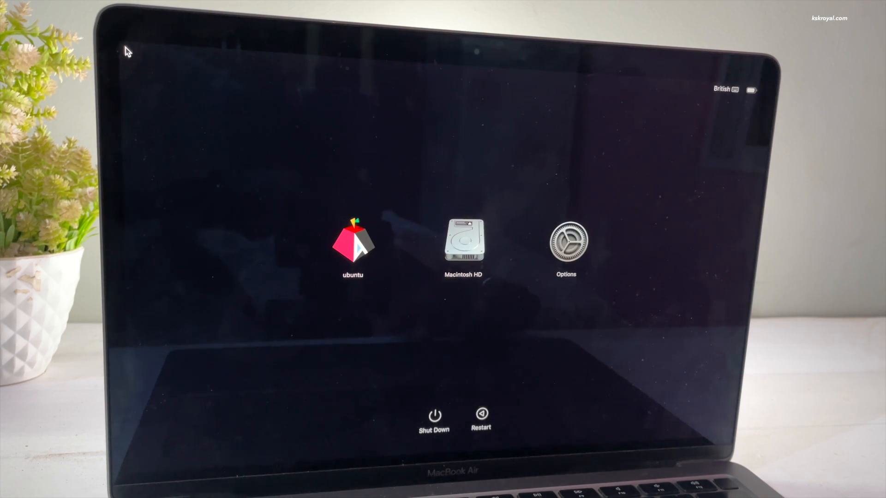
pyautogui.moveTo(329, 258)
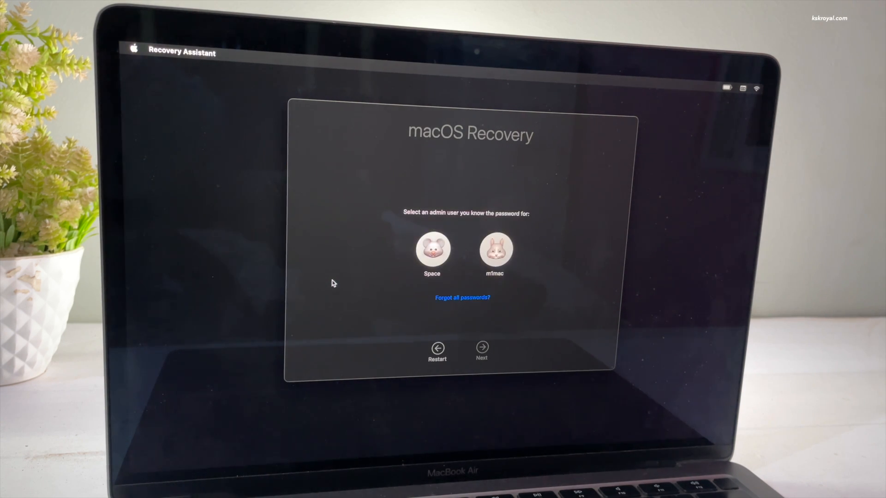
# - Select the admin account in Recovery Assistant to authorize the installer's second step
pyautogui.click(494, 250)
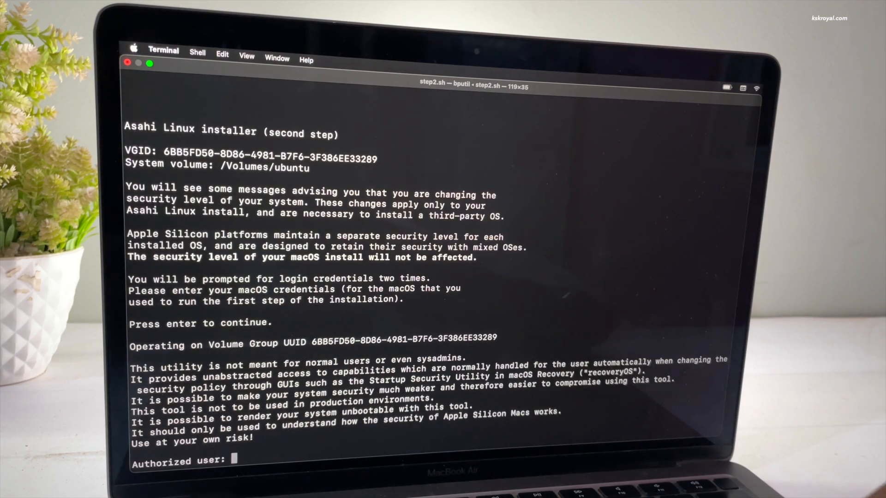
# - Enter admin user m1mac and confirm 'y' to allow Permissive Security
pyautogui.write('m1mac')
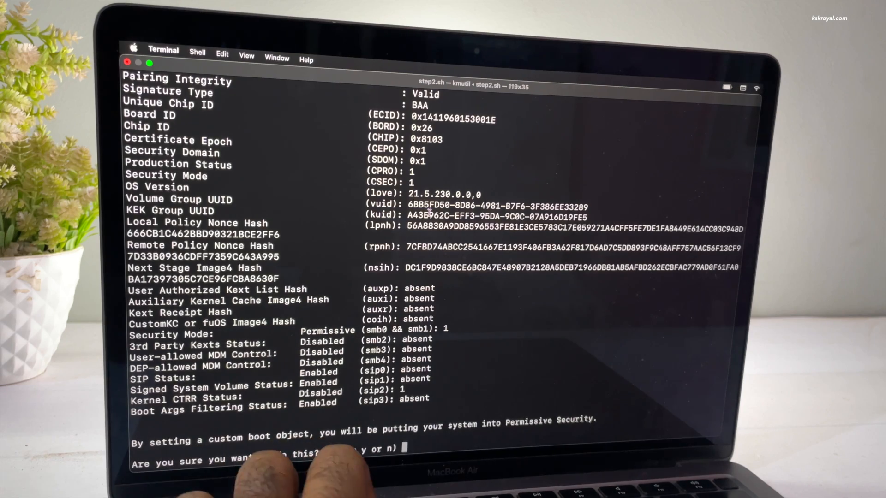
pyautogui.write('y')
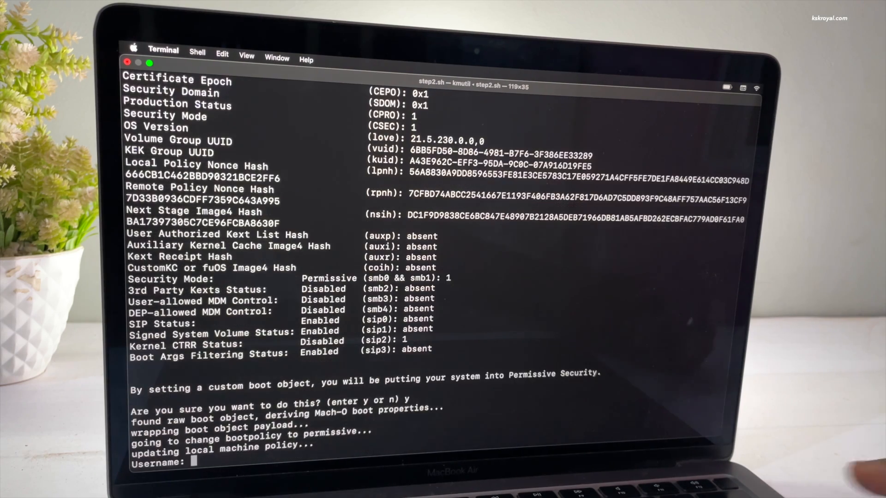
pyautogui.write('m')
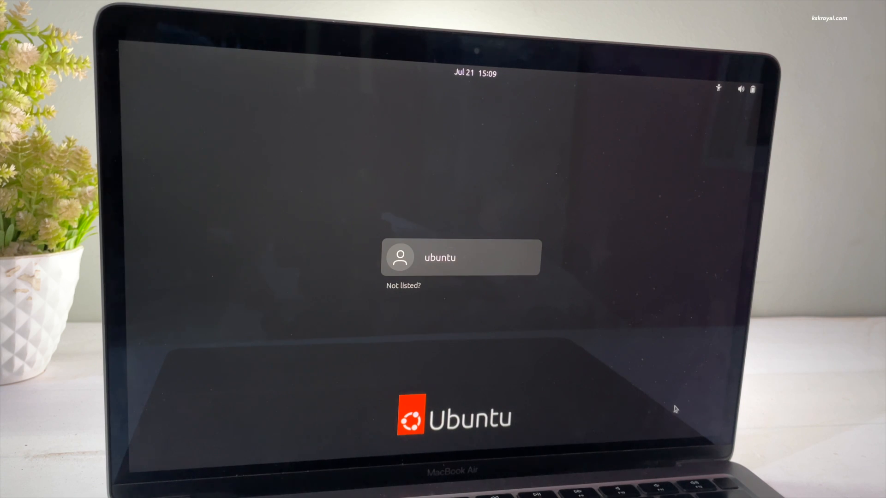
# - Log in as ubuntu, skip system info reporting, and connect to AppleSilicon_5G Wi-Fi
pyautogui.click(460, 256)
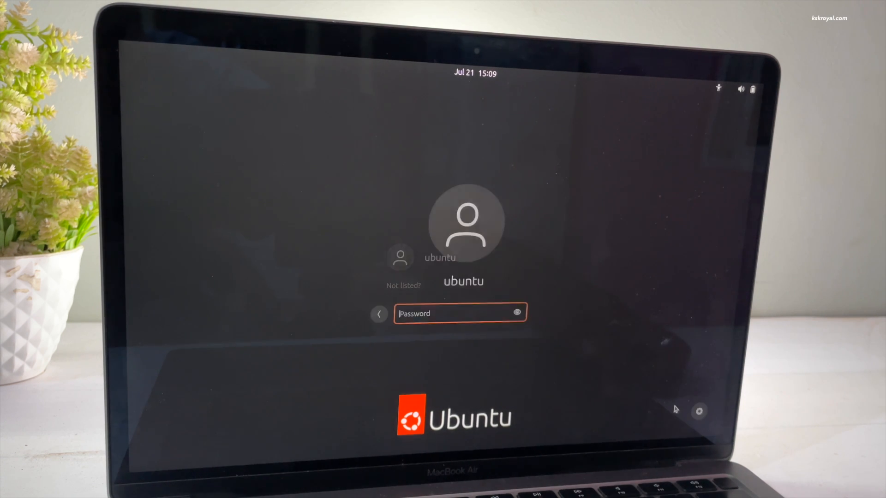
pyautogui.write('password')
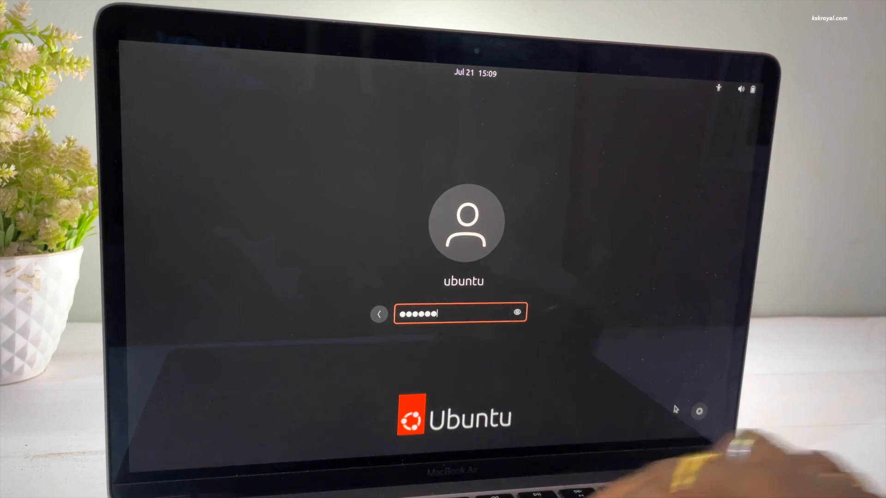
pyautogui.press('Return')
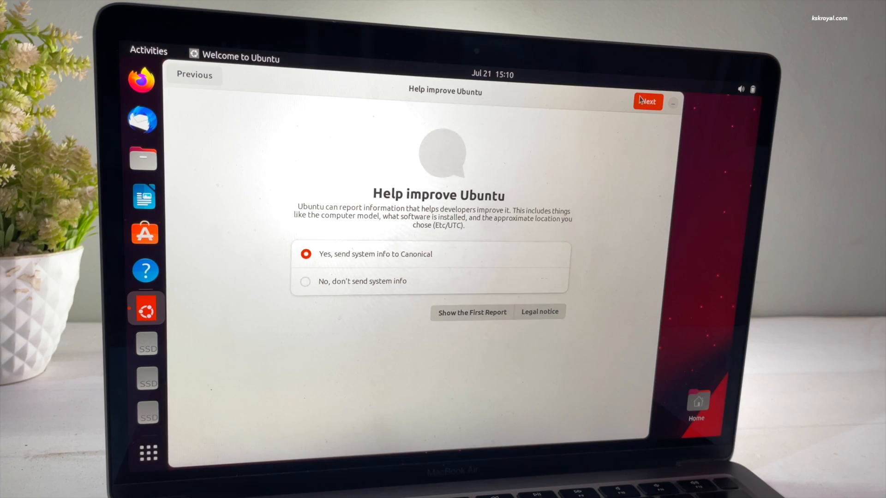
pyautogui.click(647, 101)
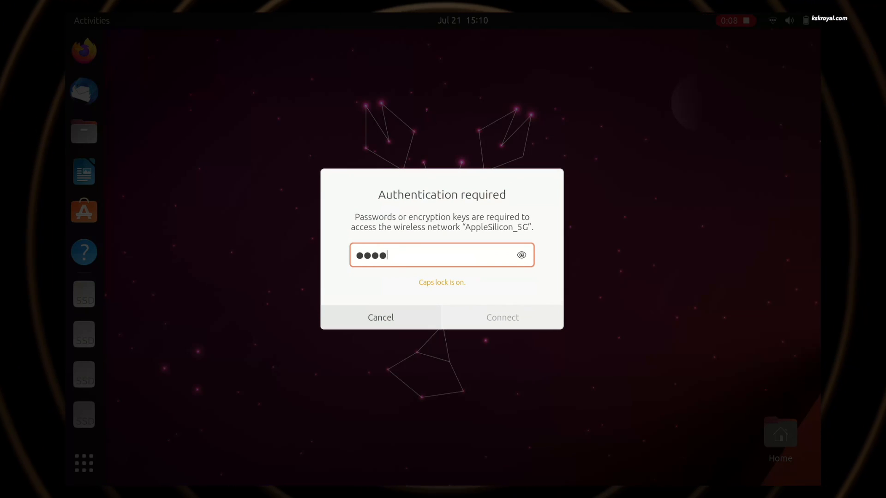
pyautogui.click(381, 317)
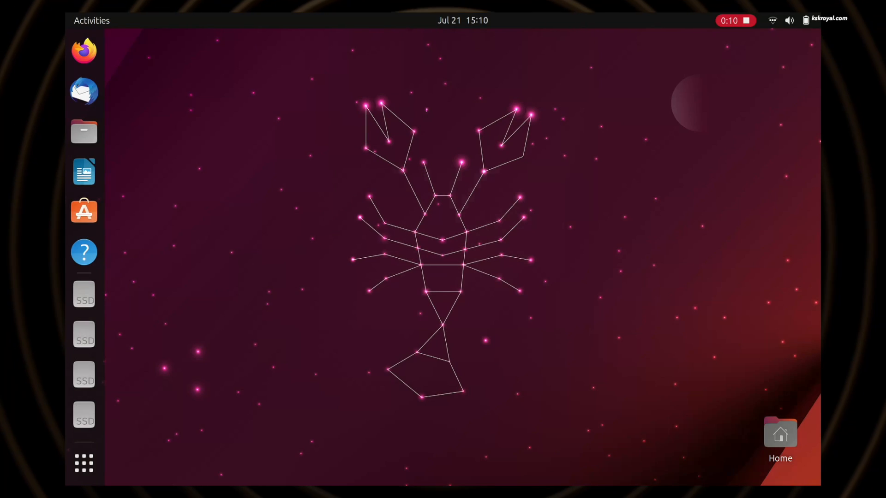
# - Change the ubuntu user's password with sudo passwd ubuntu
pyautogui.write('sudo passwd ubun')
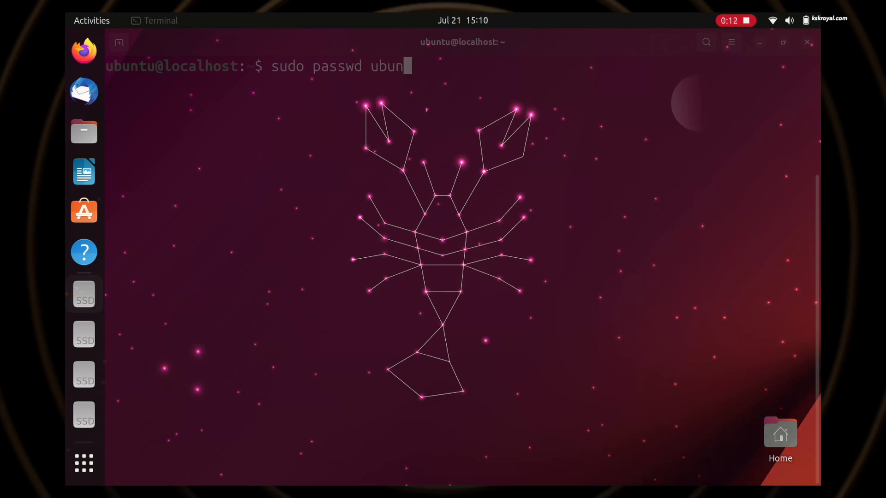
pyautogui.press('Return')
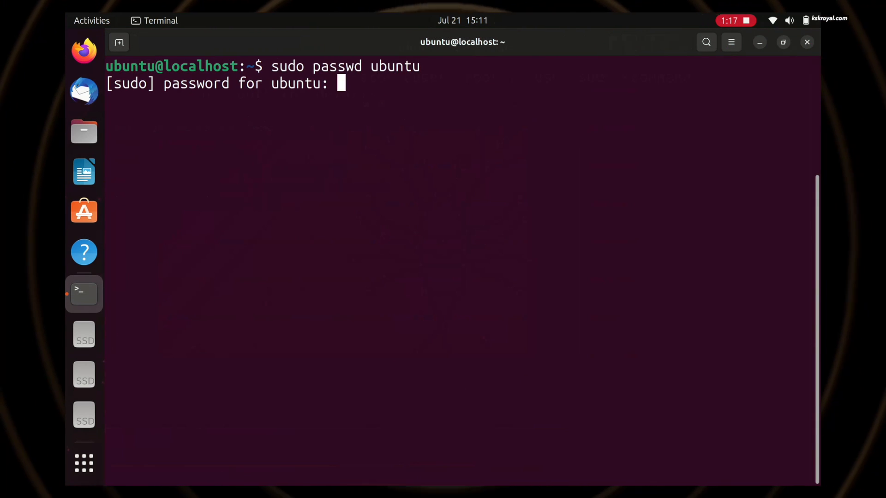
pyautogui.press('Return')
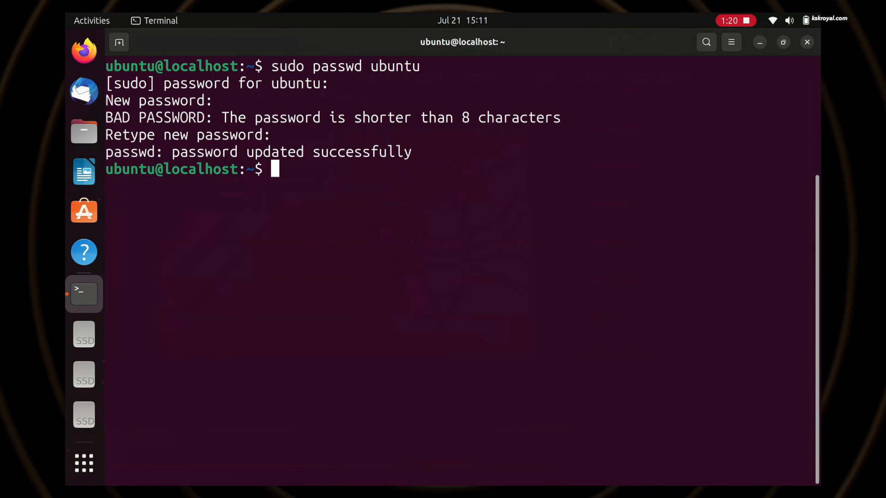
# - Update and upgrade all packages, then regenerate GRUB with sudo update-grub
pyautogui.write('sudo apt update && sudo apt upg')
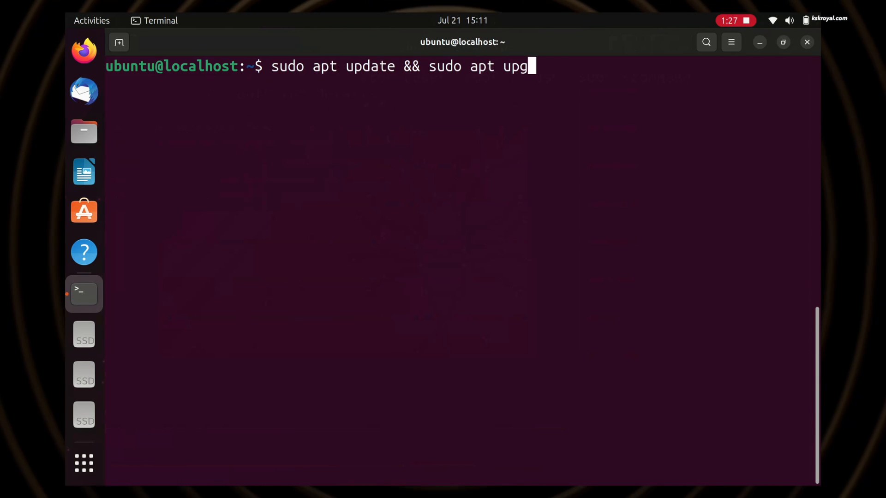
pyautogui.write('rade')
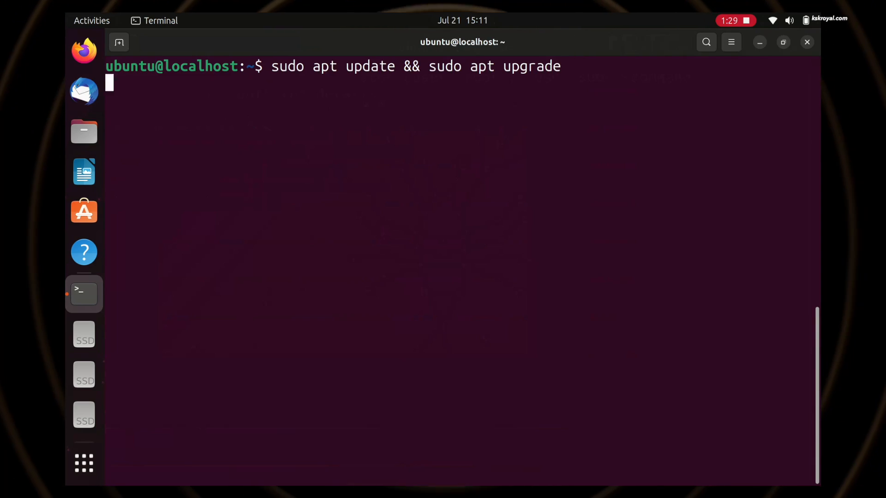
pyautogui.press('Return')
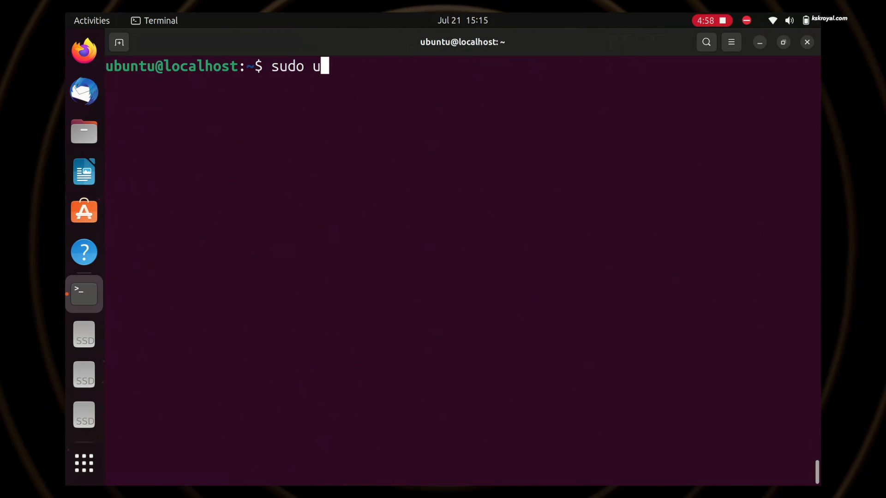
pyautogui.write('pdate-gr')
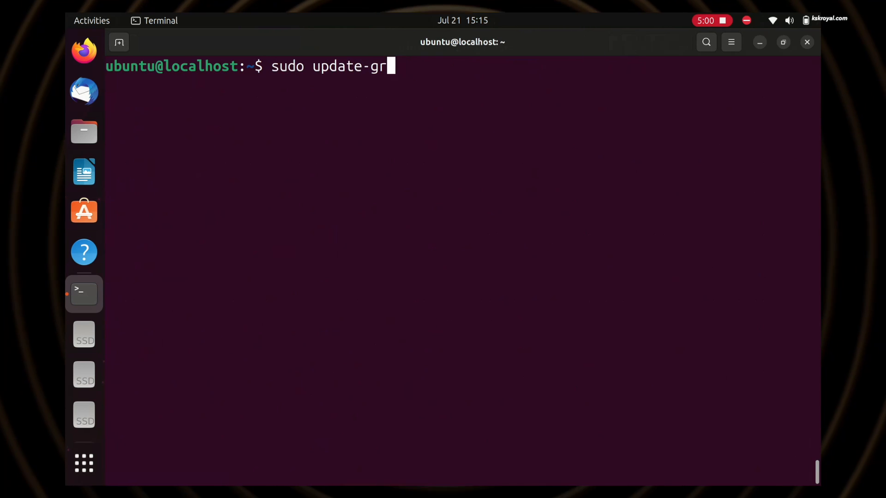
pyautogui.press('Return')
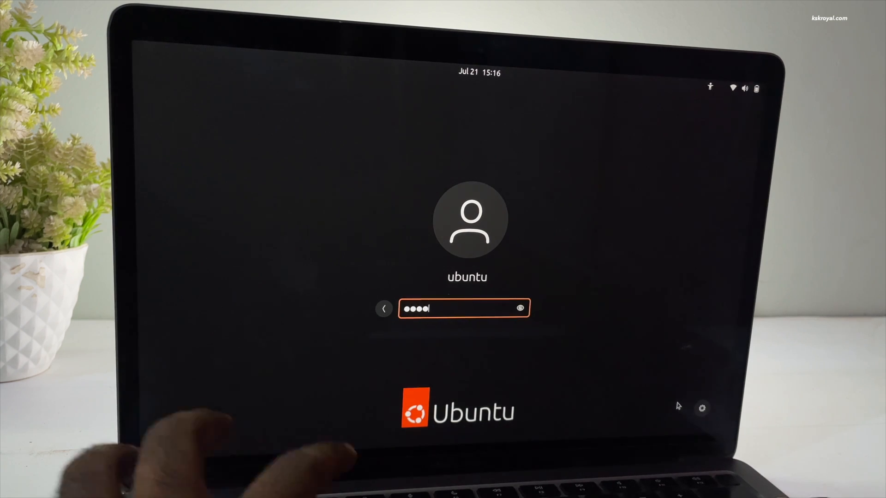
# - Log back in, launch Calculator from Show Apps, then check battery and Wi-Fi status
pyautogui.press('Return')
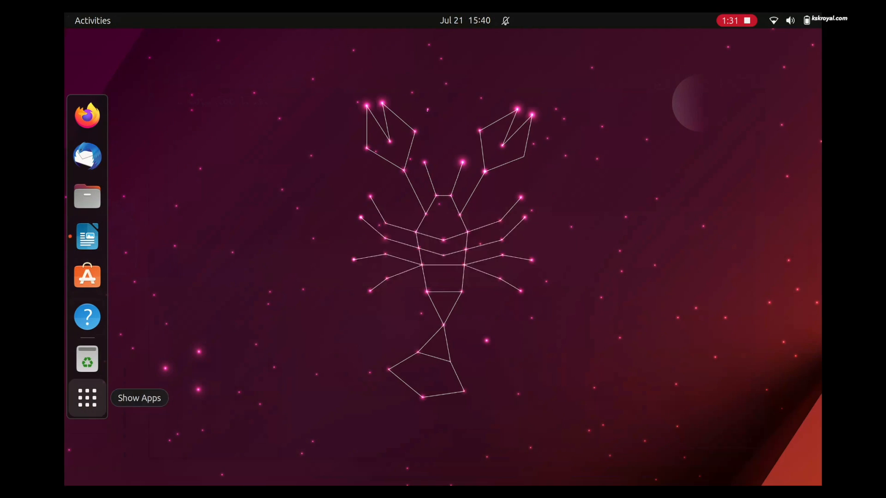
pyautogui.click(87, 397)
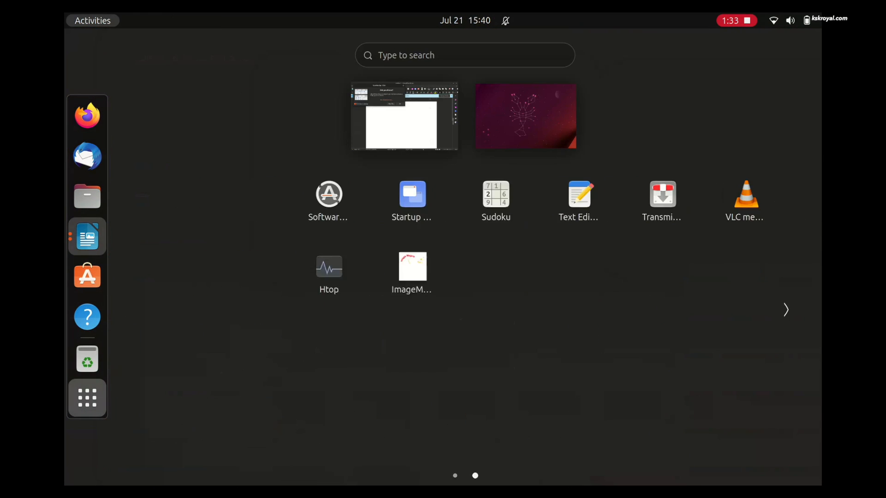
pyautogui.click(496, 194)
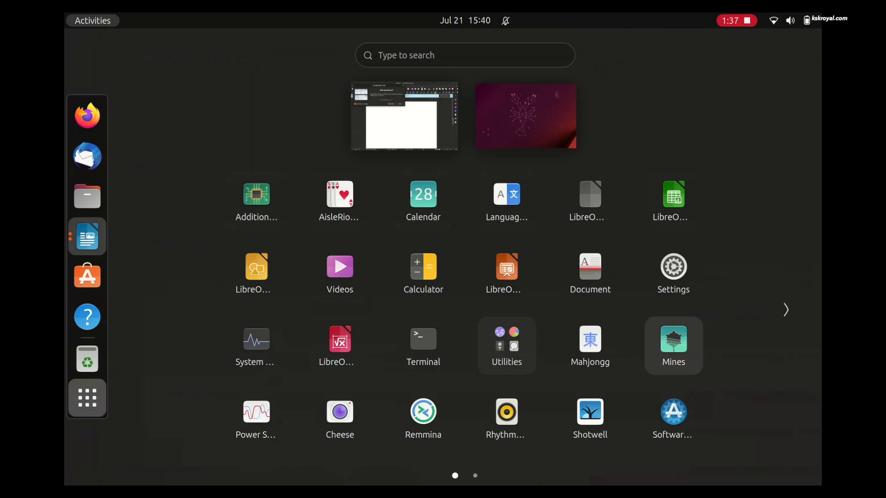
pyautogui.click(423, 267)
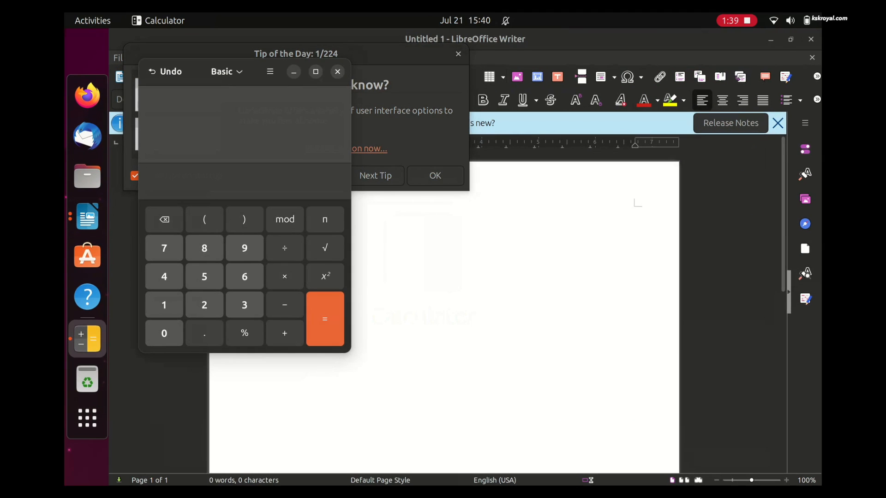
pyautogui.click(337, 71)
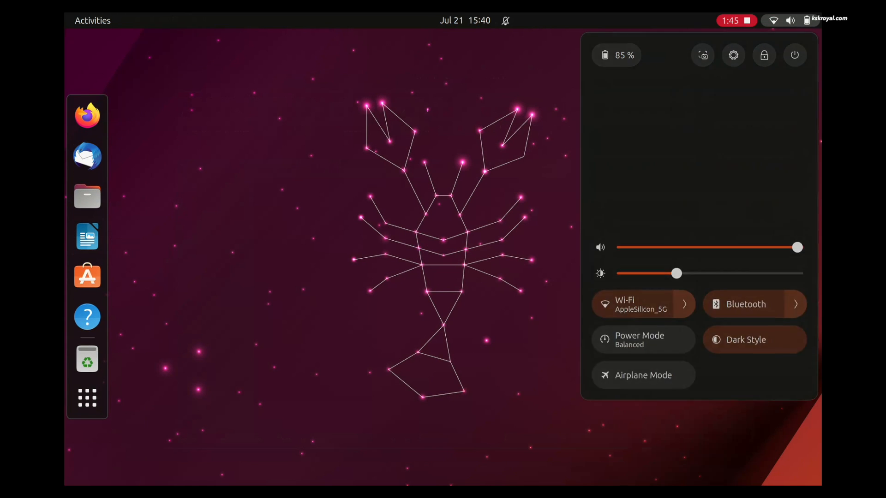
# - Open Settings and view About: Ubuntu 23.04, Apple M1, kernel 6.3.0-13-asahi
pyautogui.click(794, 55)
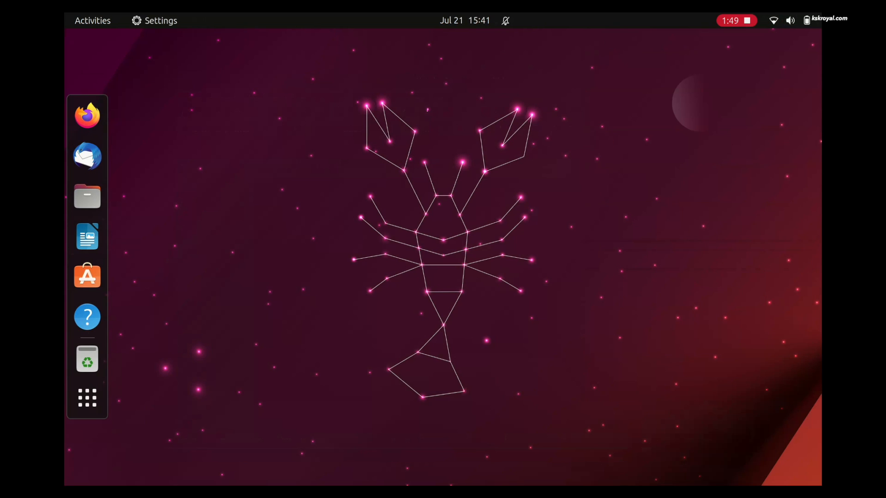
pyautogui.click(160, 20)
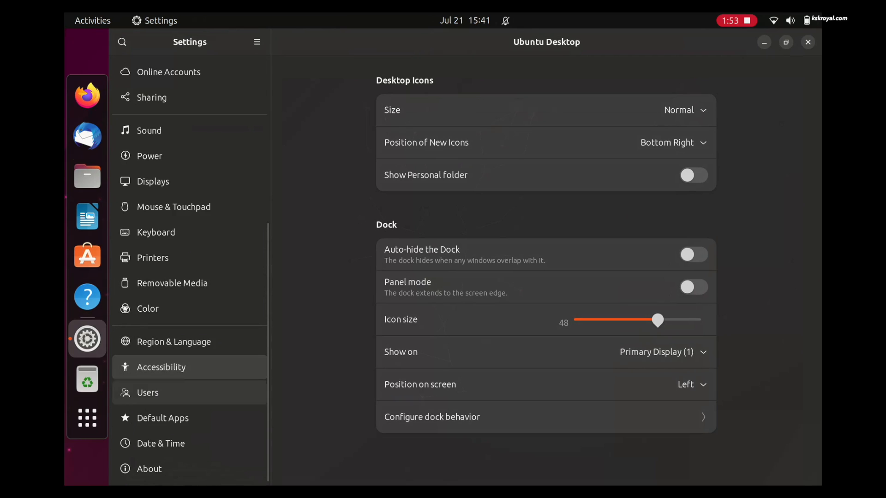
pyautogui.click(160, 442)
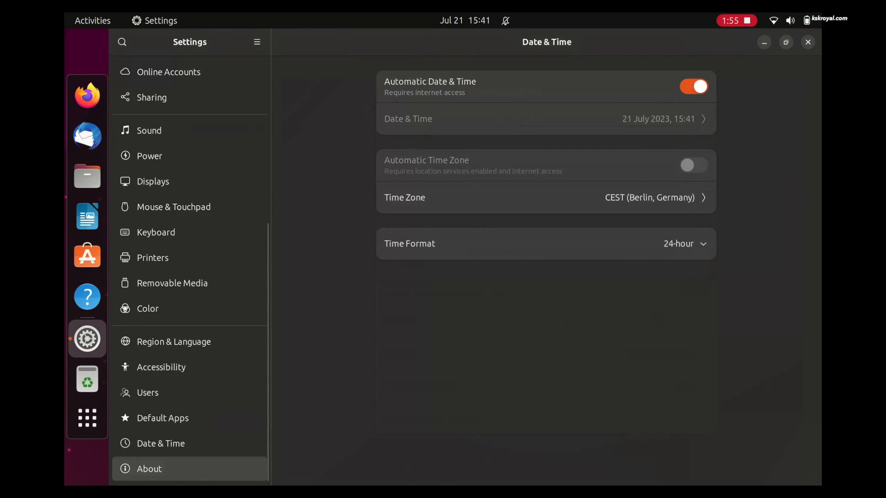
pyautogui.click(149, 468)
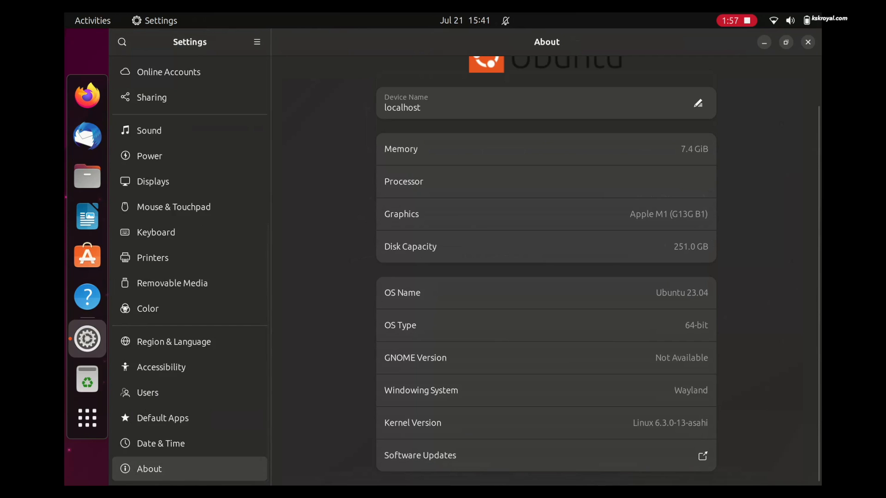